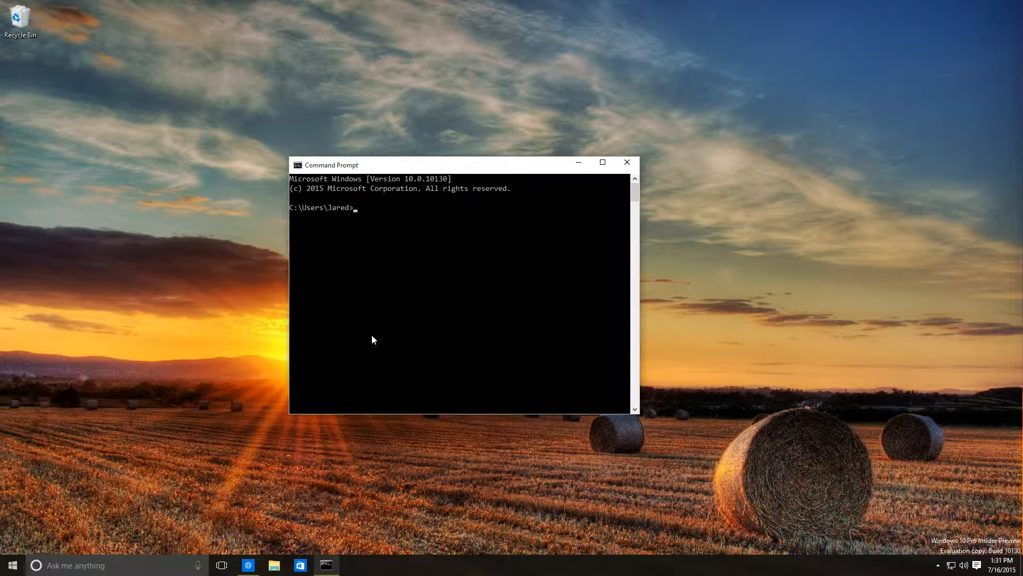
mouse_move(392, 319)
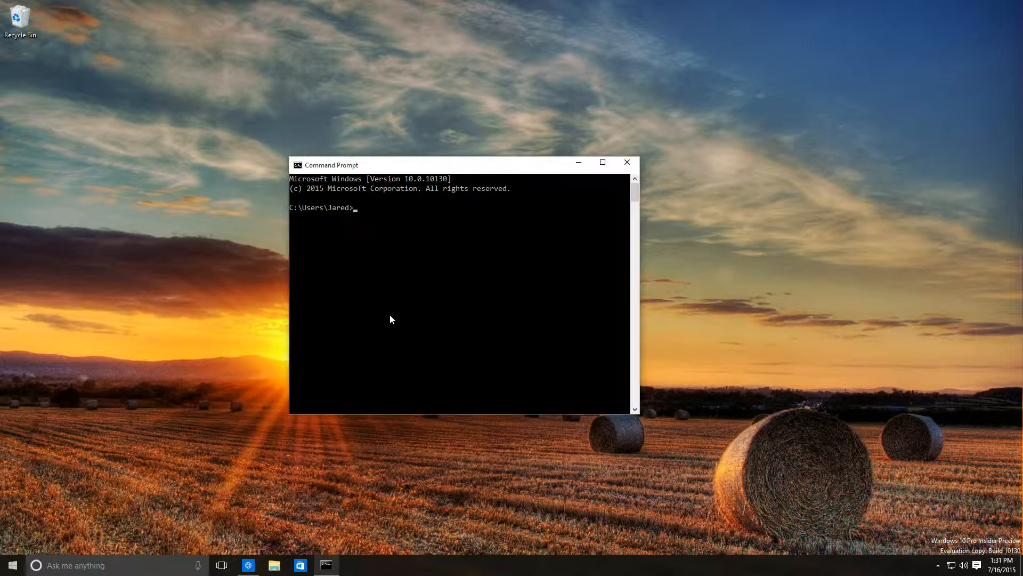
Run telnet in Command Prompt, see the 'not recognized' error, and reposition the window.
type("t")
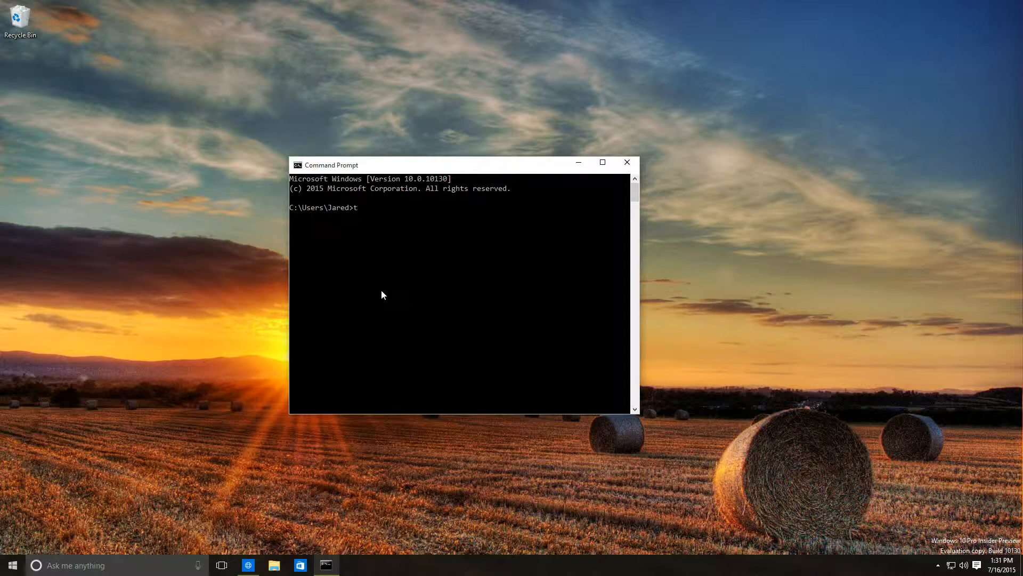
type("elnet")
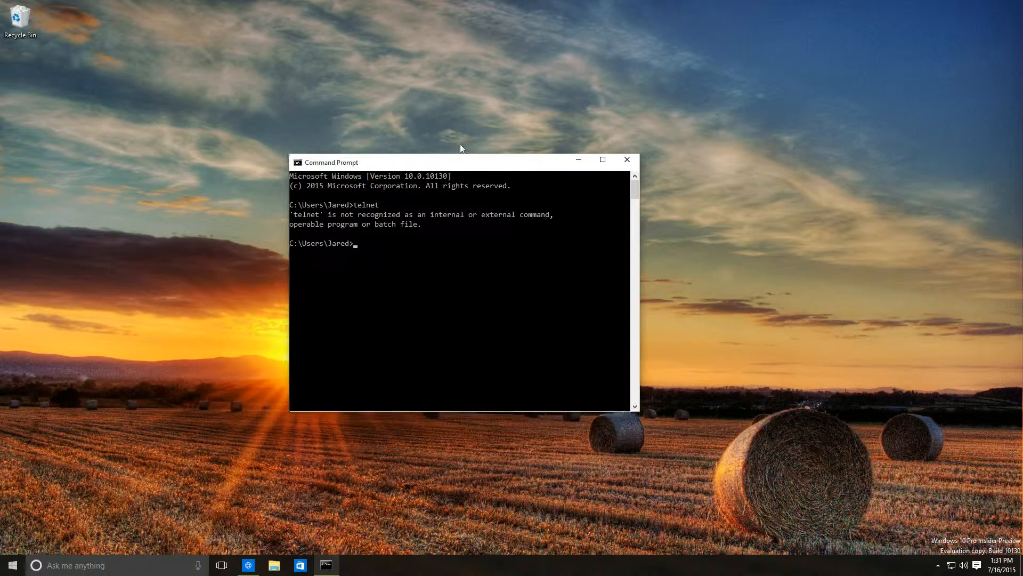
left_click_drag(462, 162, 483, 119)
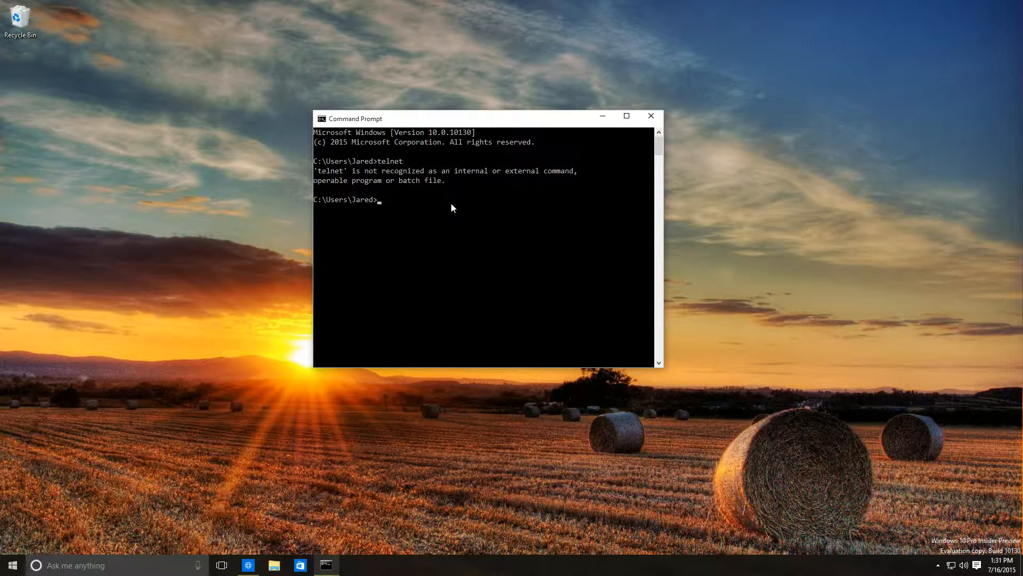
mouse_move(444, 219)
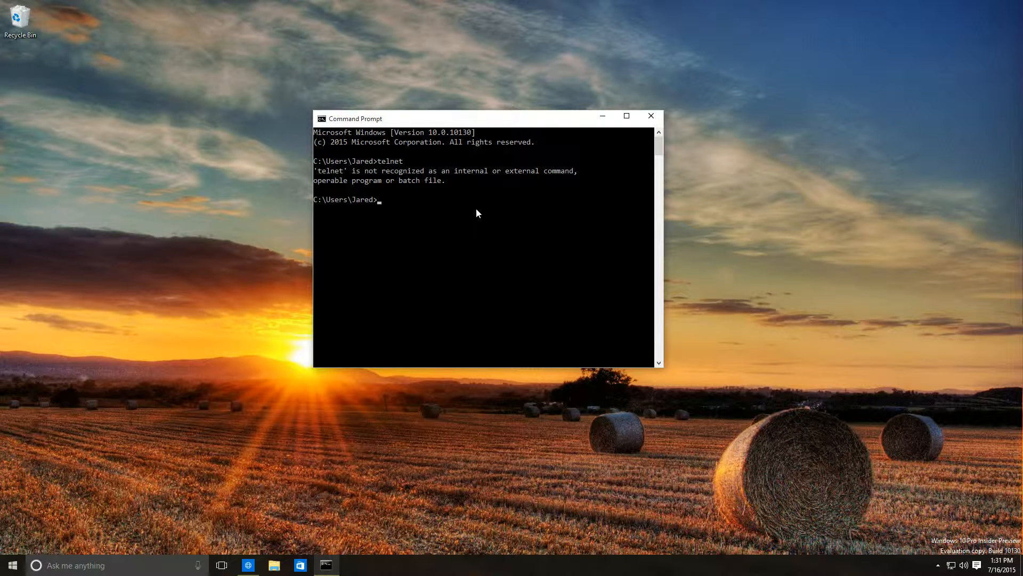
Run appwiz.cpl from the prompt to open Programs and Features.
type("app")
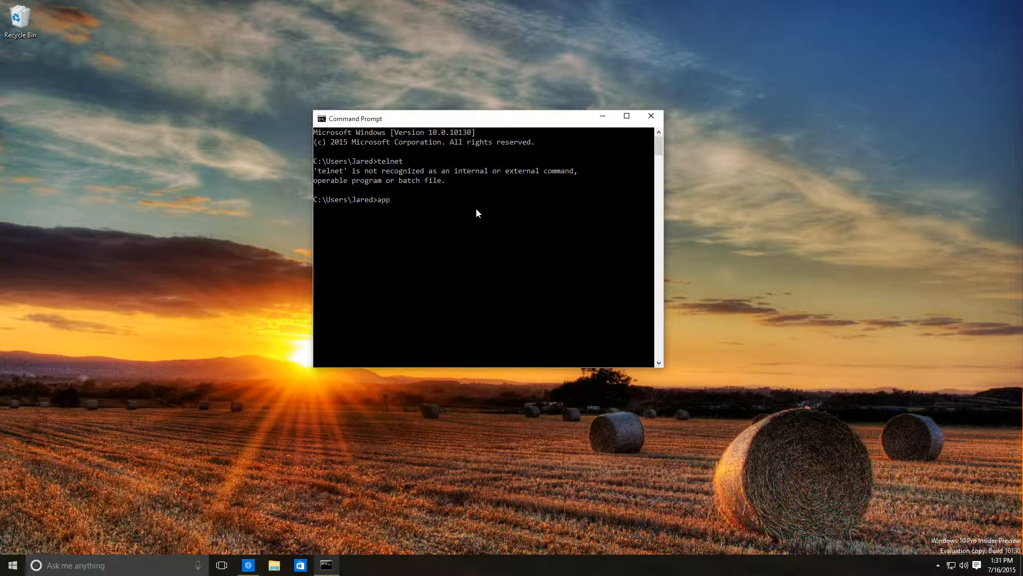
type("wiz.cpl")
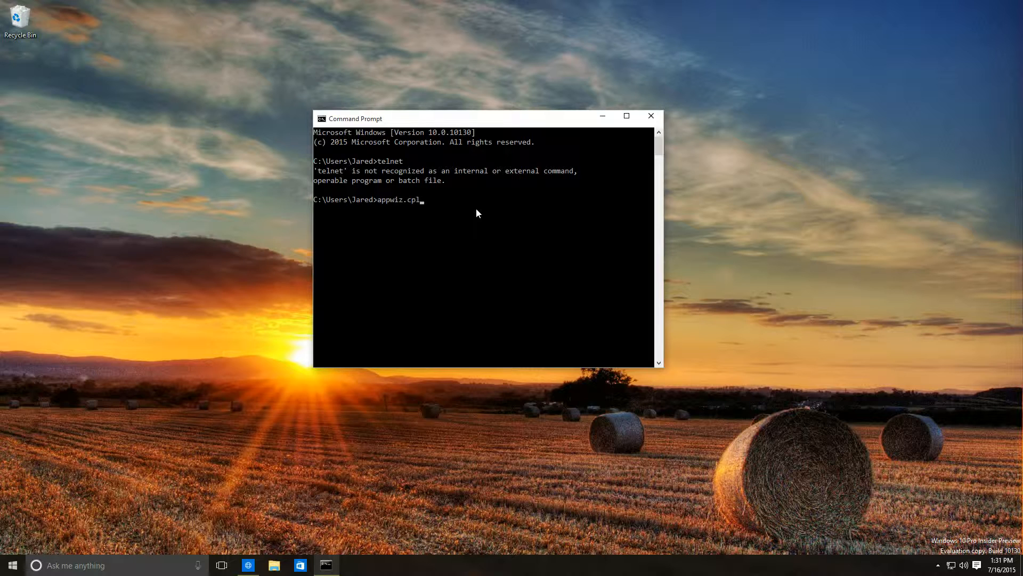
key("enter")
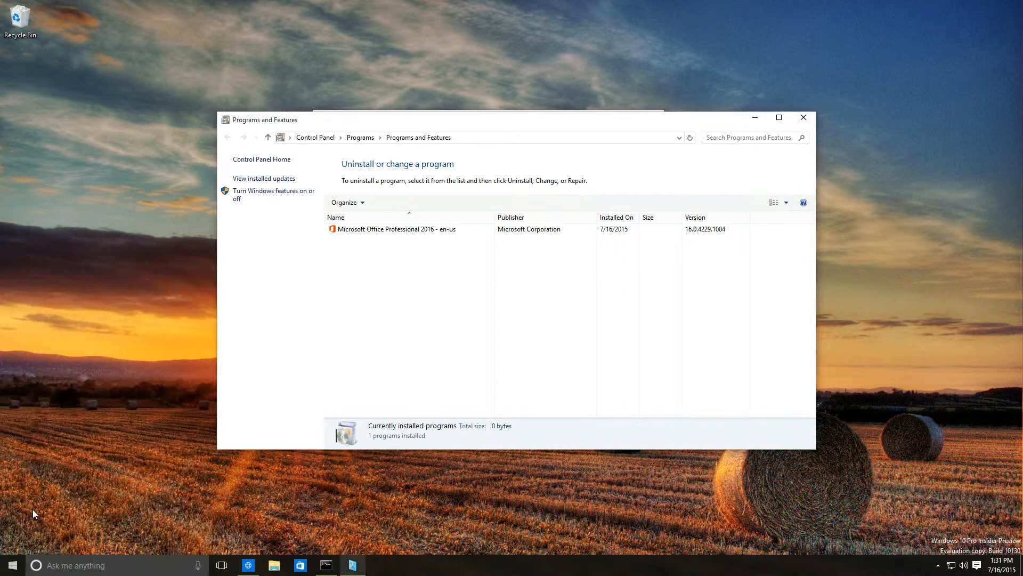
left_click(11, 564)
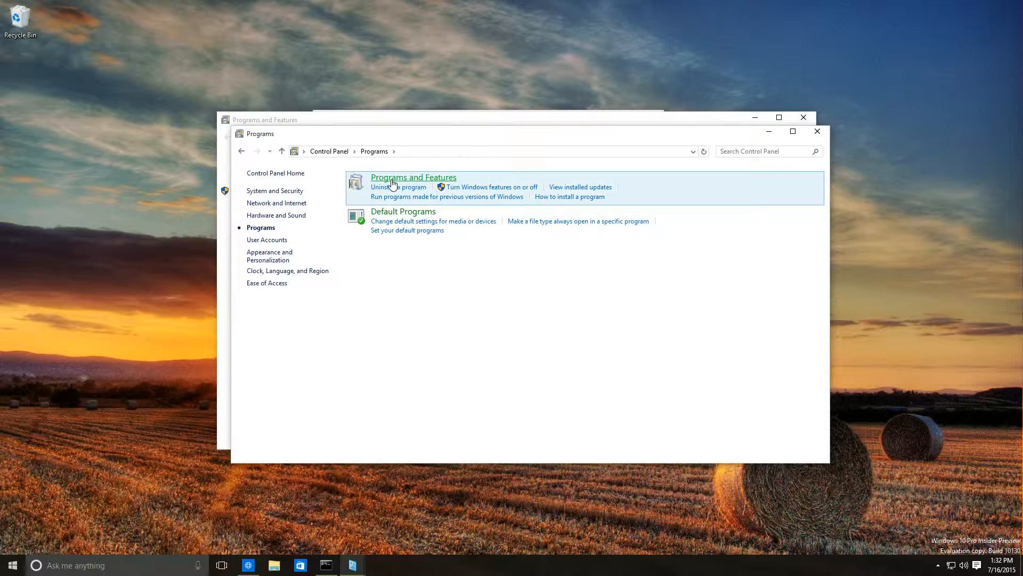
left_click(413, 177)
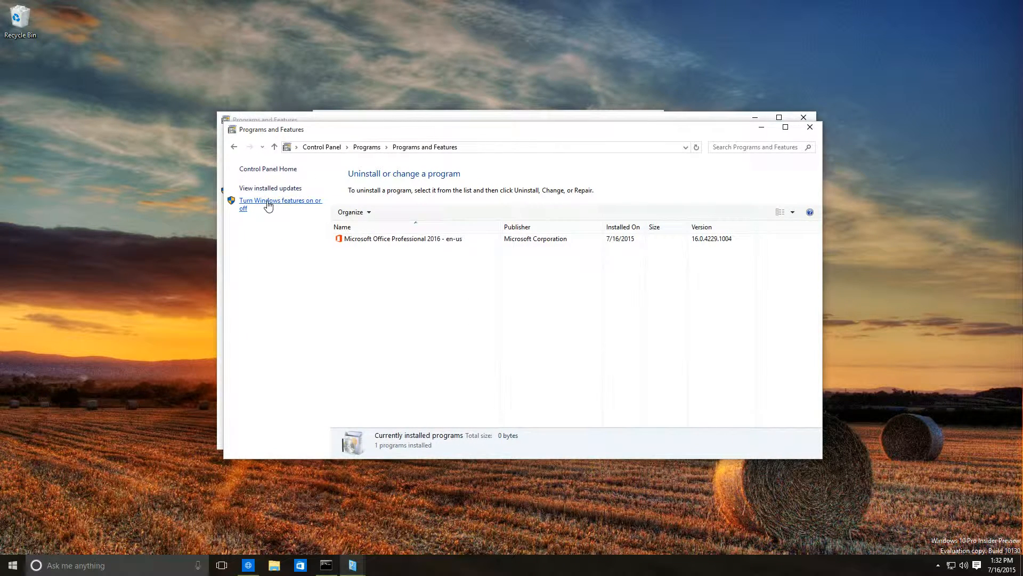
Open 'Turn Windows features on or off' and scroll the list to Telnet Client.
left_click(281, 201)
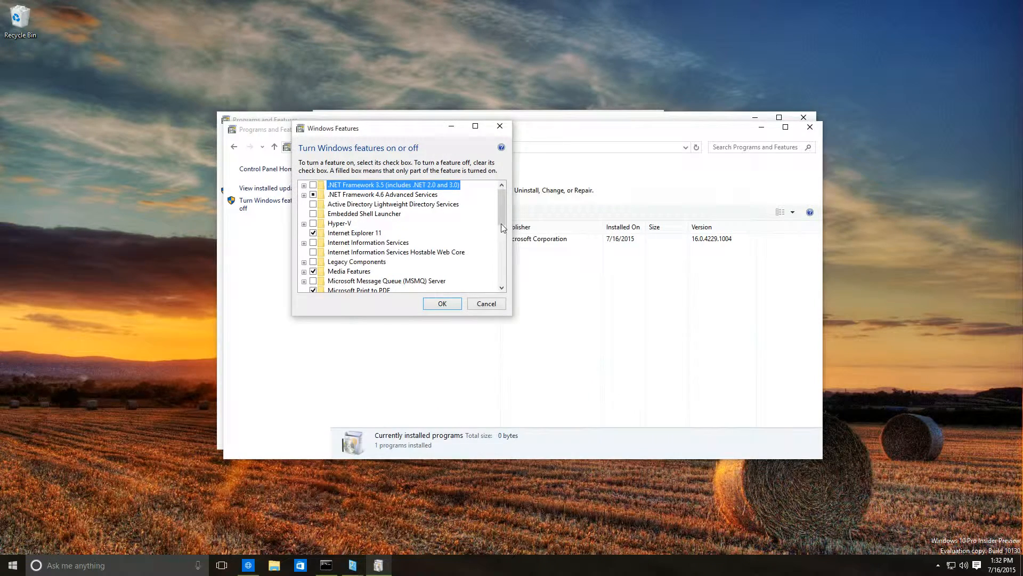
left_click_drag(501, 228, 496, 271)
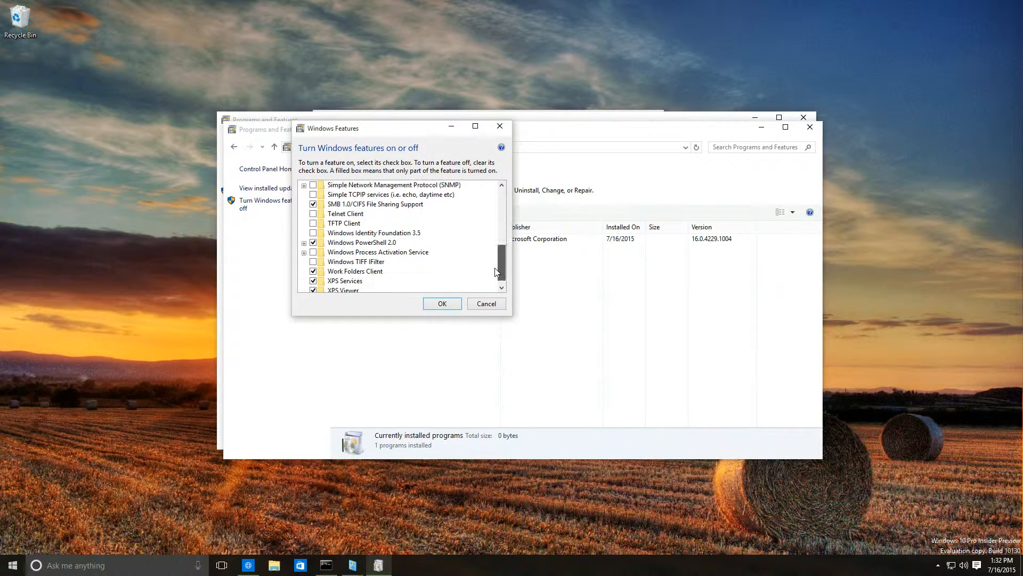
mouse_move(345, 223)
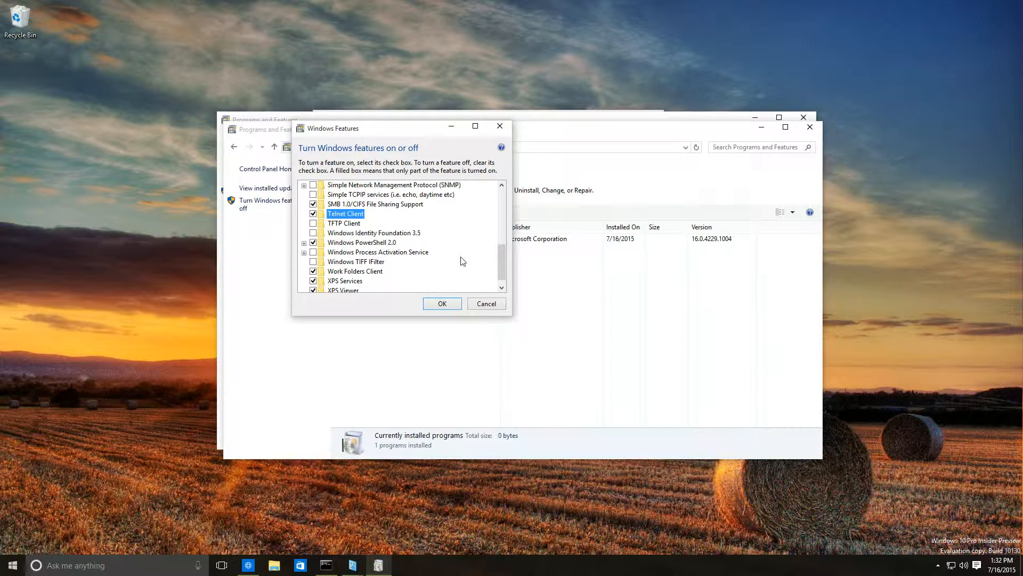
Apply the Telnet Client feature, close the notice, and rerun telnet in Command Prompt.
left_click(442, 303)
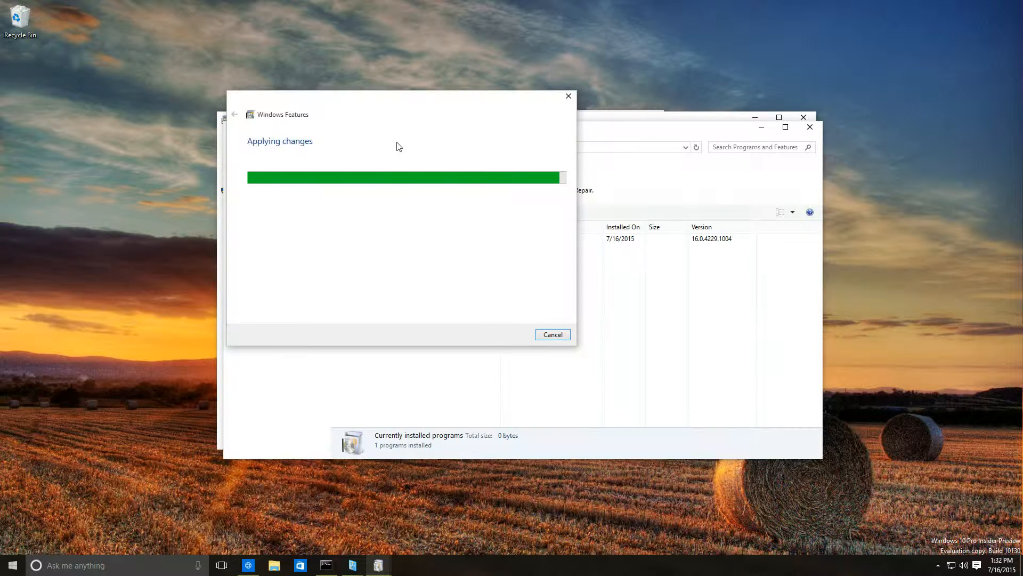
mouse_move(529, 313)
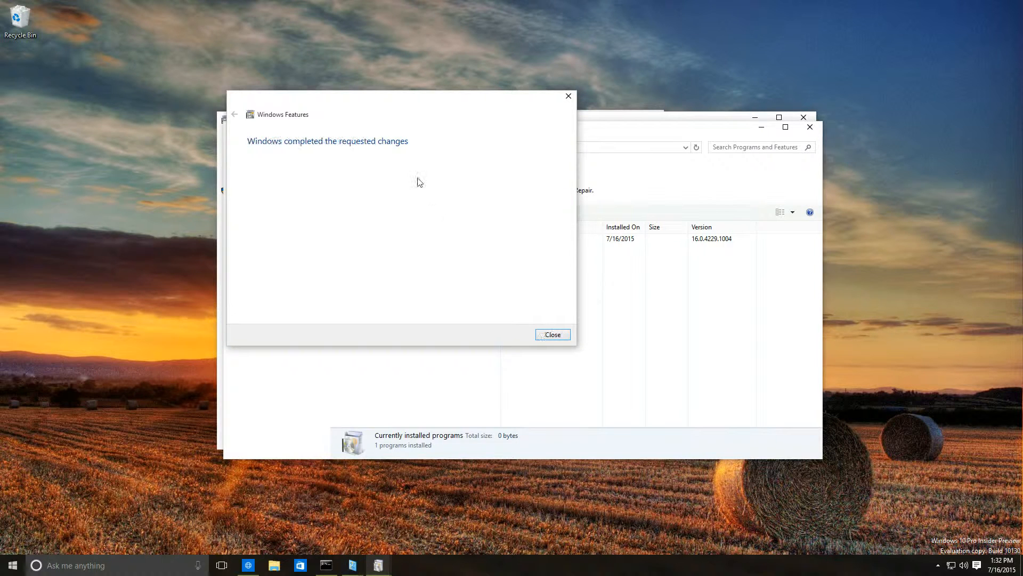
left_click(552, 334)
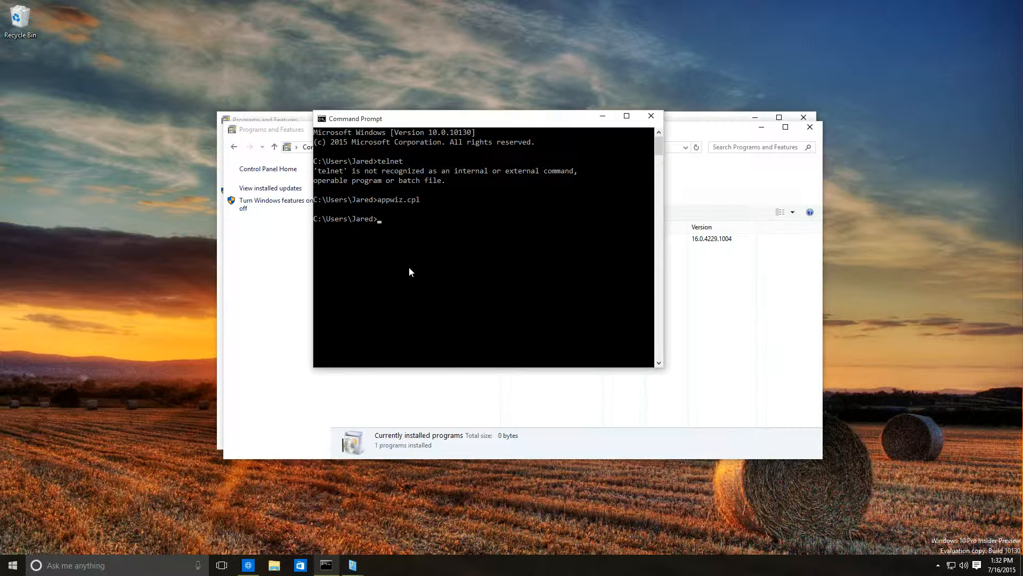
type("telnet")
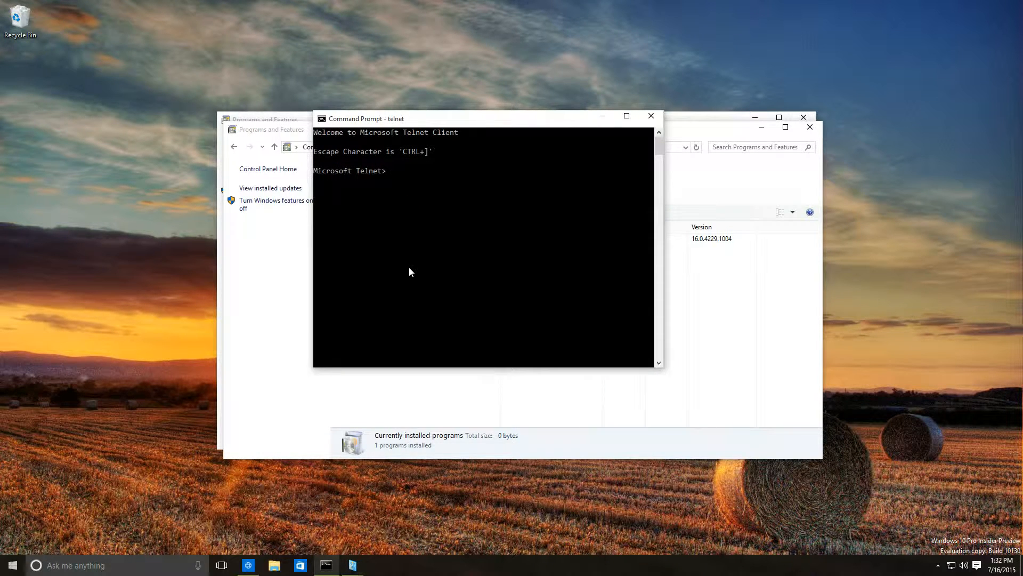